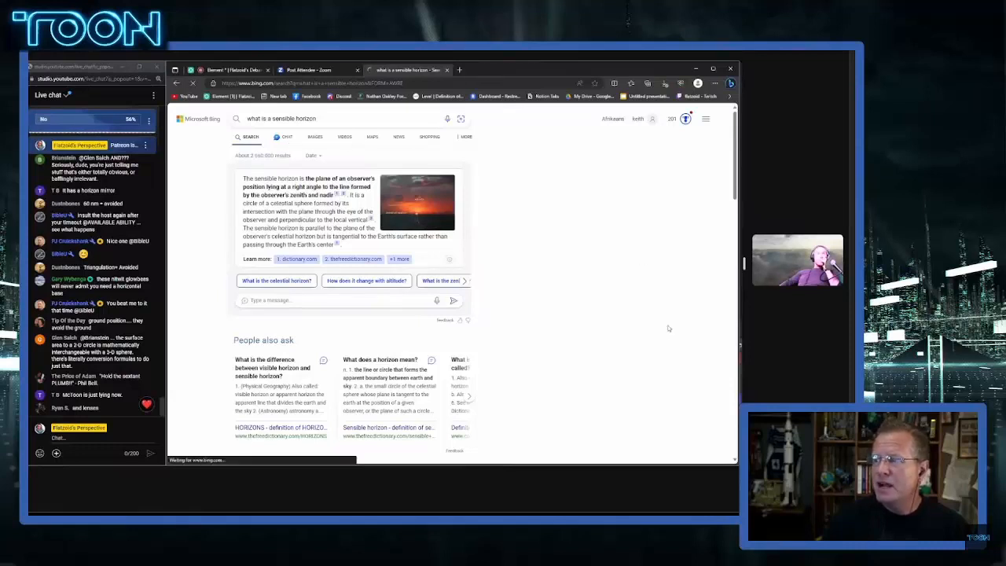
# Step: Switch the 'sensible horizon' Bing search to Images and enlarge the zenith/sensible/rational horizon diagram
pyautogui.click(314, 137)
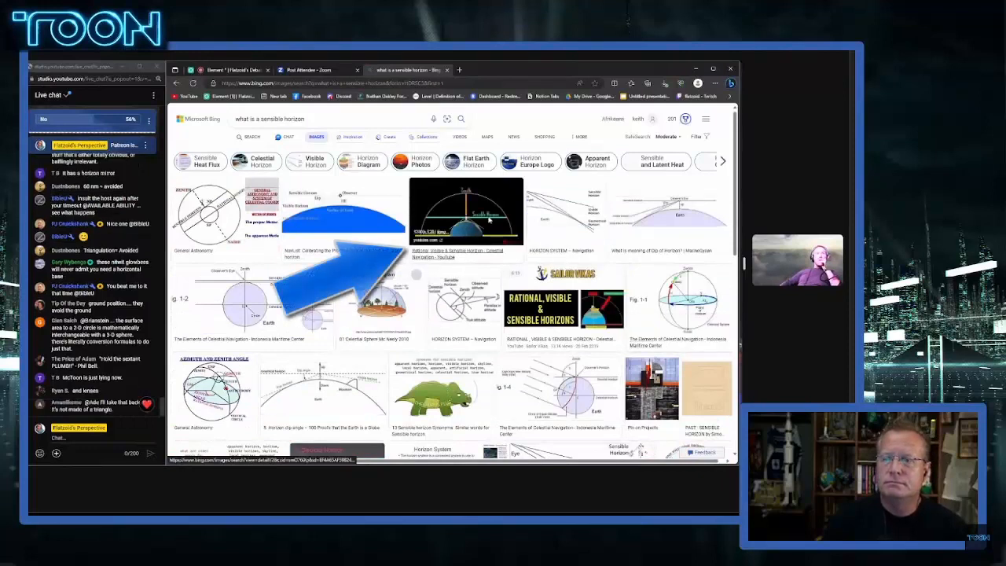
pyautogui.click(466, 211)
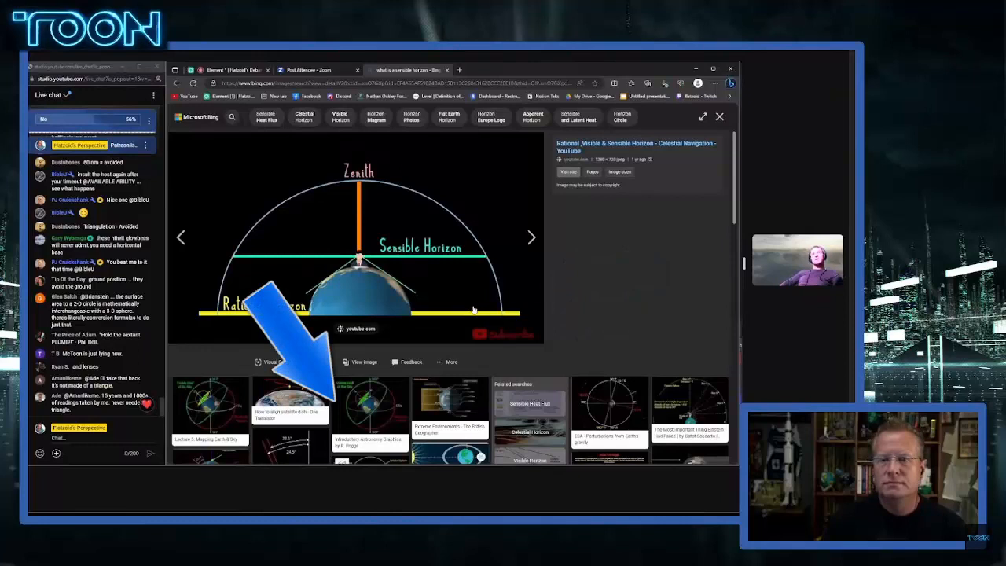
pyautogui.moveTo(459, 323)
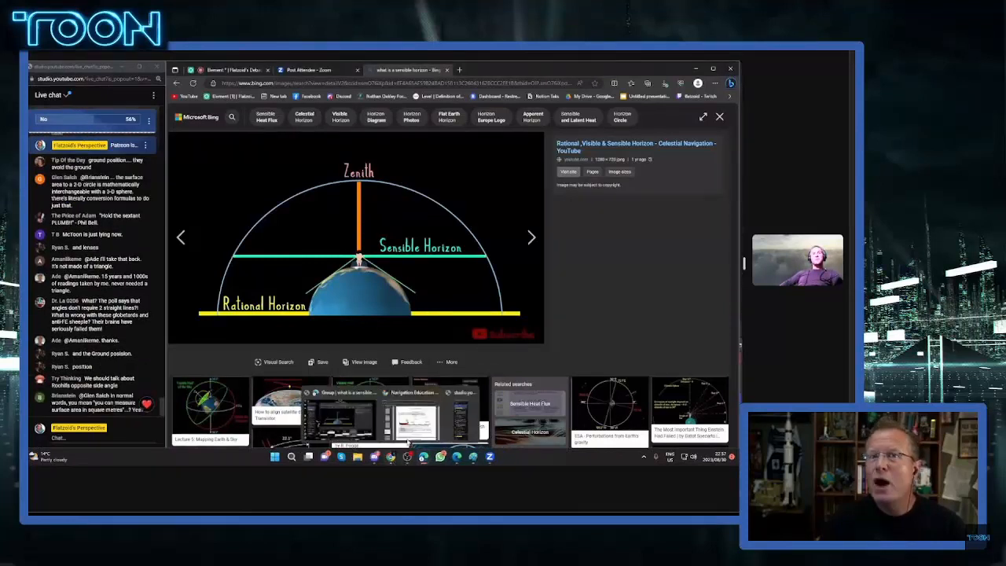
pyautogui.click(386, 70)
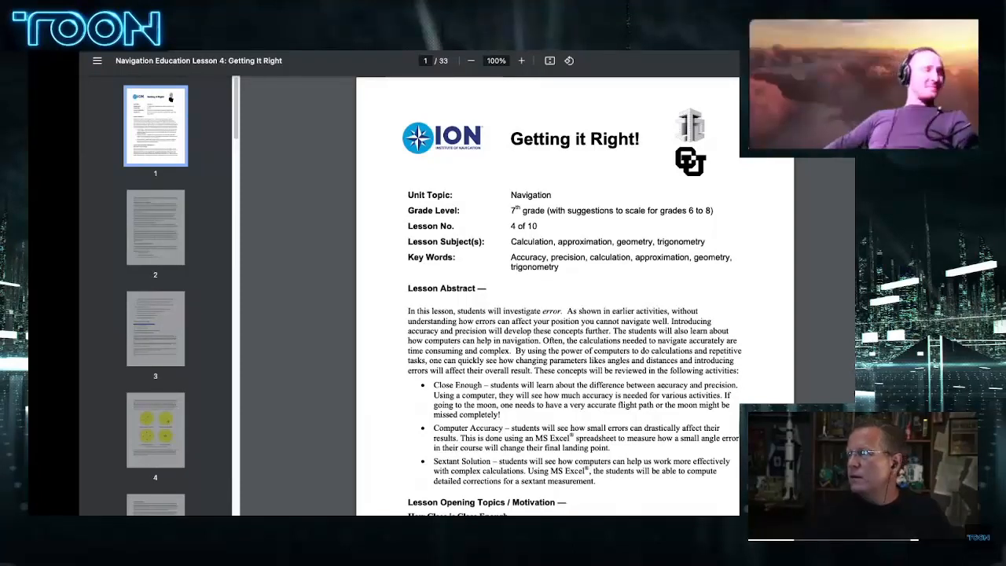
# Step: Page down through the celestial navigation lesson PDF
pyautogui.scroll(-3)
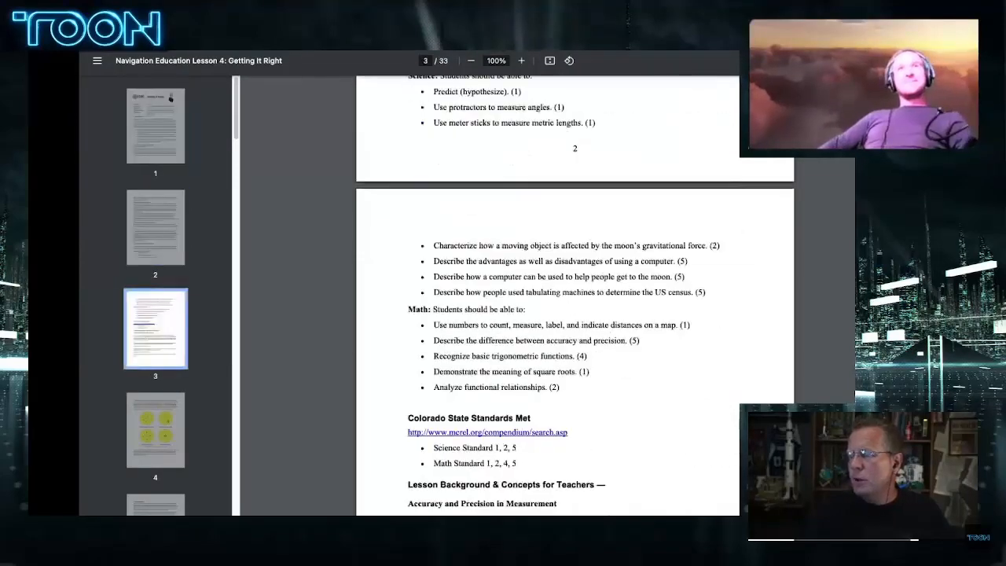
pyautogui.scroll(-3)
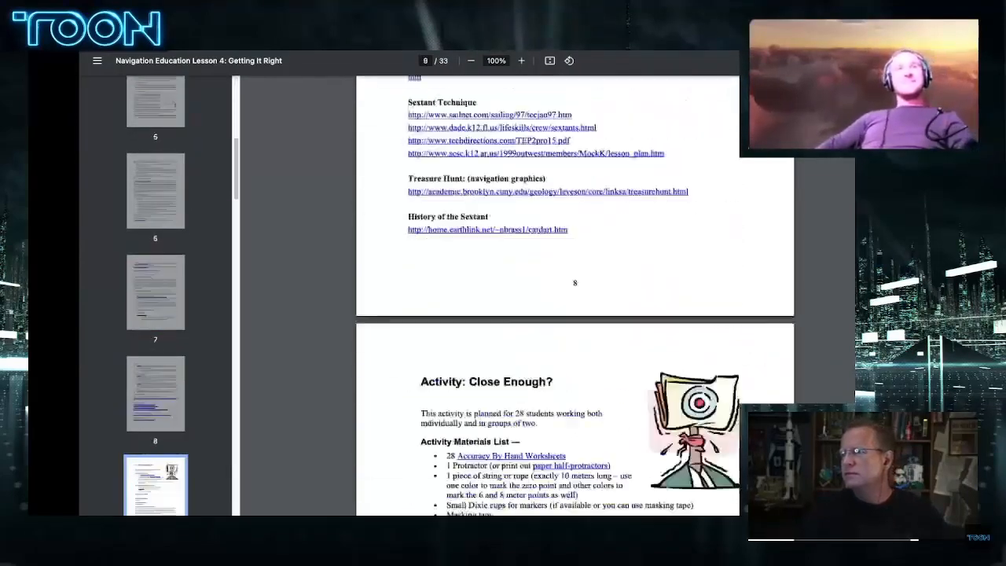
pyautogui.scroll(-3)
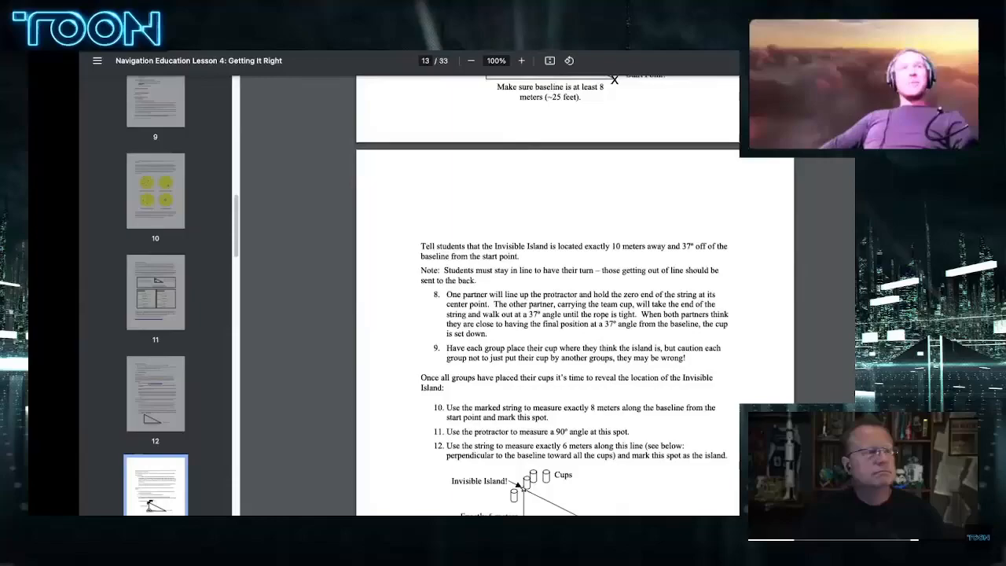
pyautogui.scroll(-3)
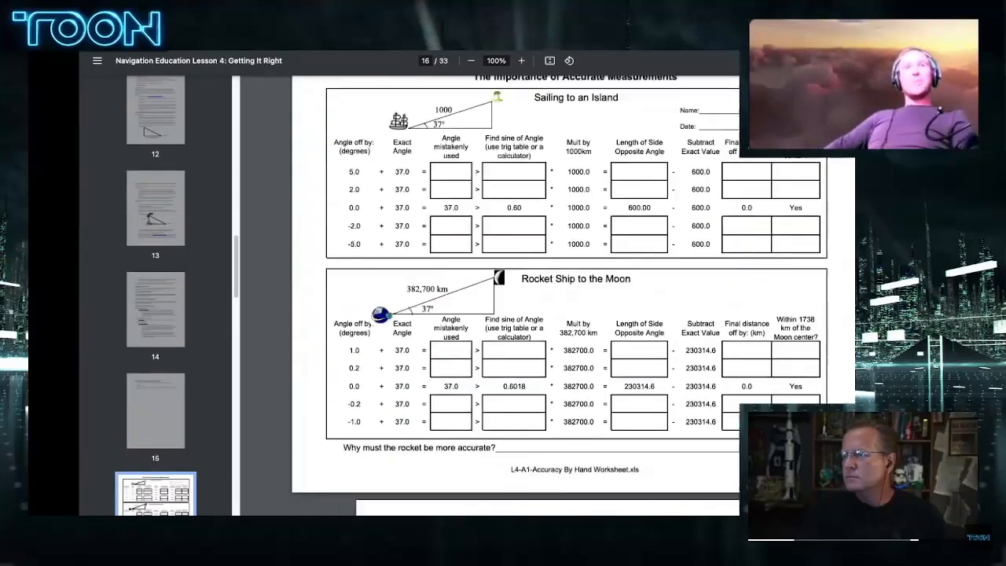
pyautogui.scroll(-3)
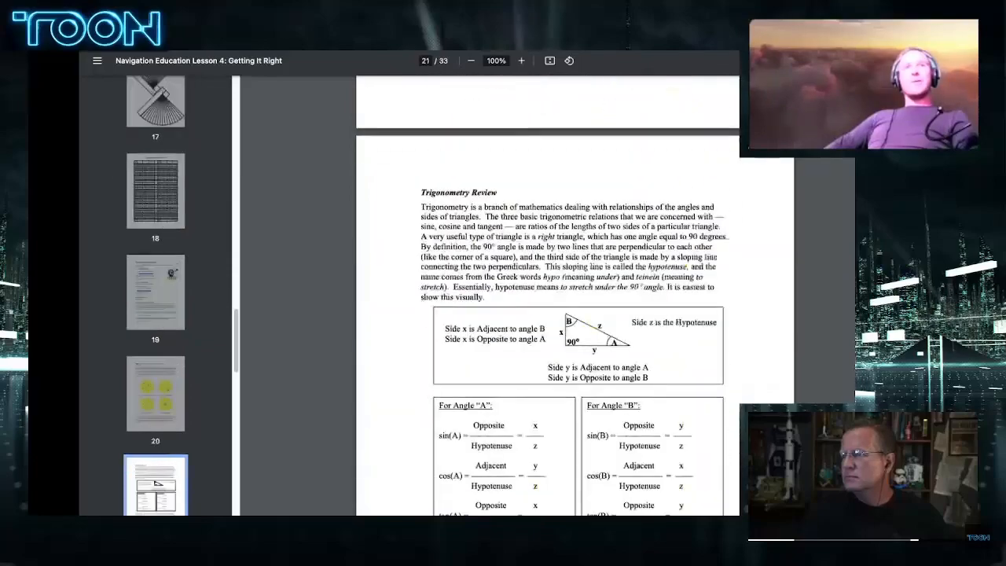
pyautogui.scroll(-3)
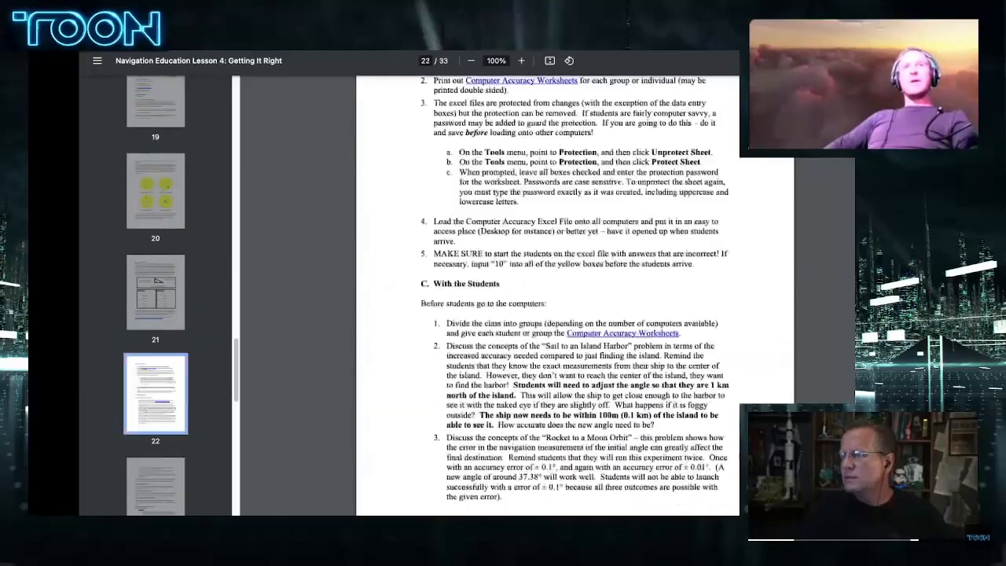
# Step: Jump to the Trigonometry Review page and scroll on toward the horizon-error passage
pyautogui.click(154, 293)
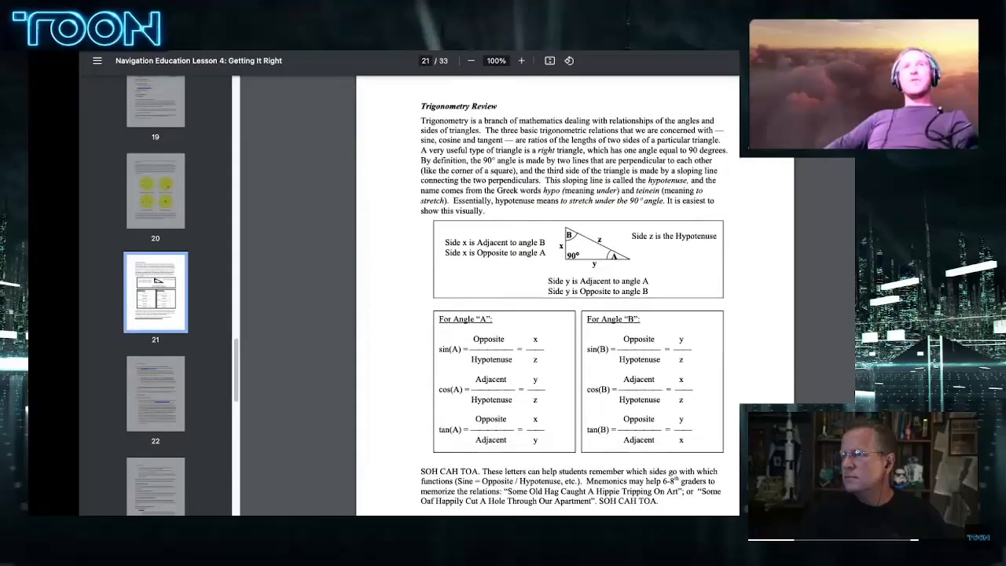
pyautogui.scroll(-3)
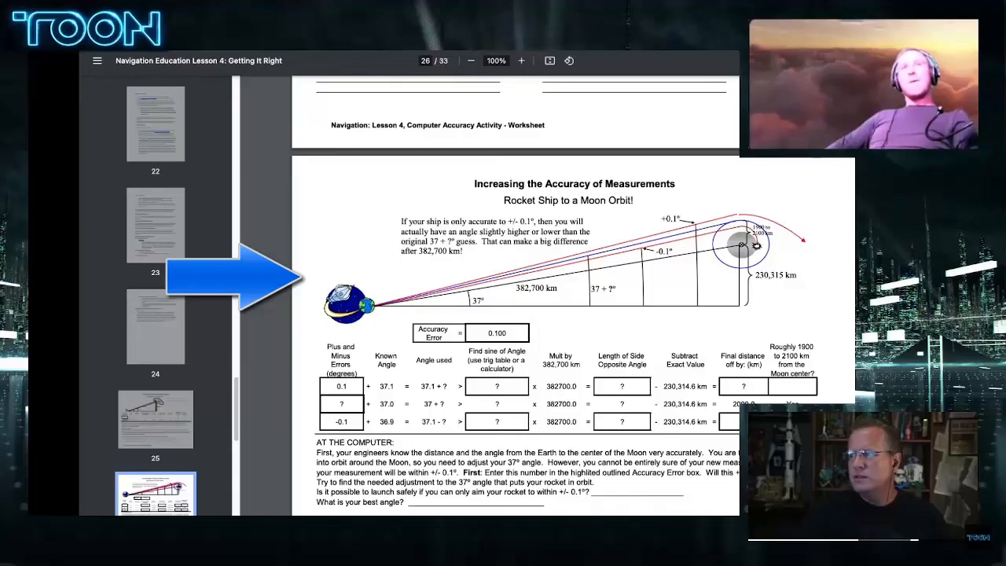
pyautogui.scroll(-3)
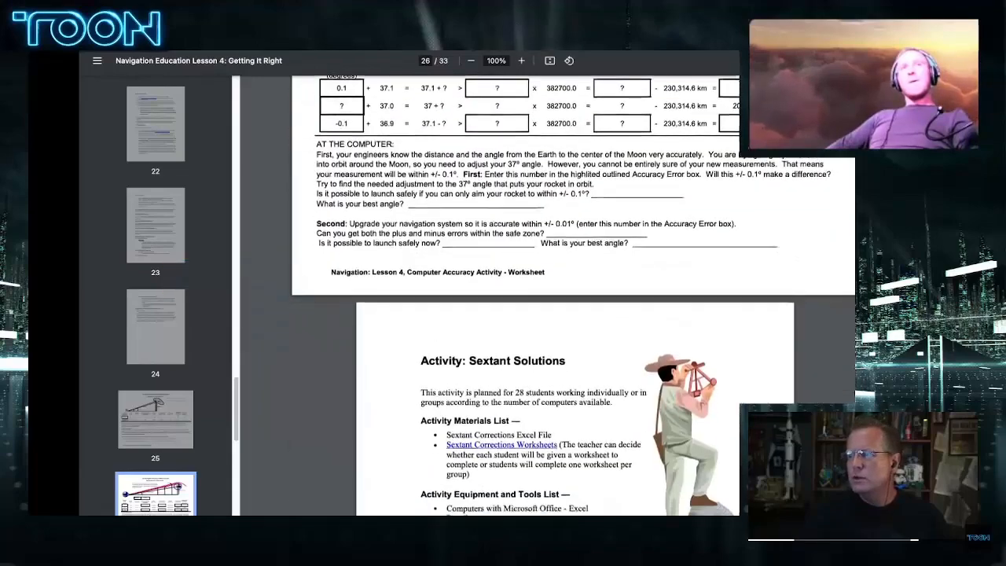
pyautogui.scroll(-3)
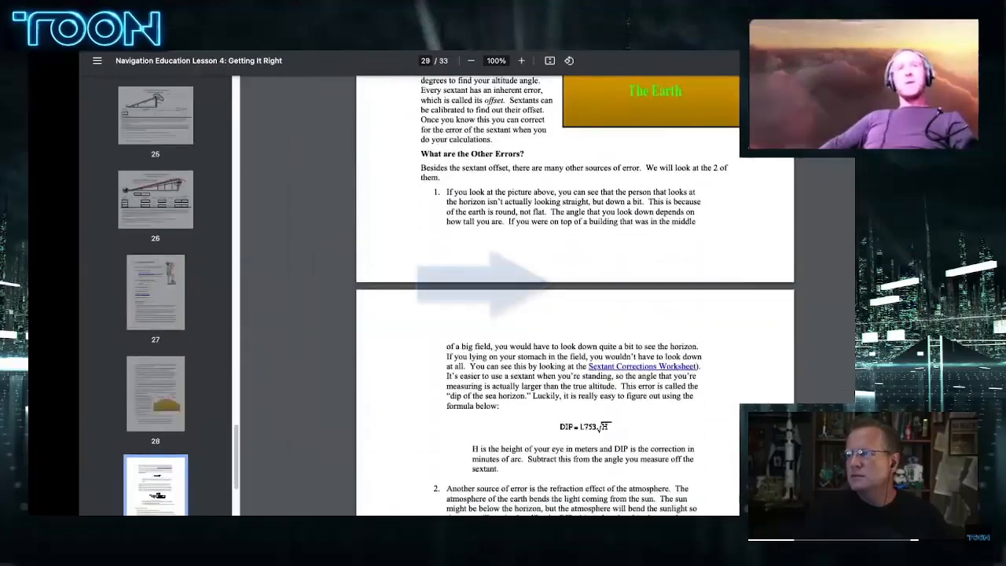
pyautogui.scroll(3)
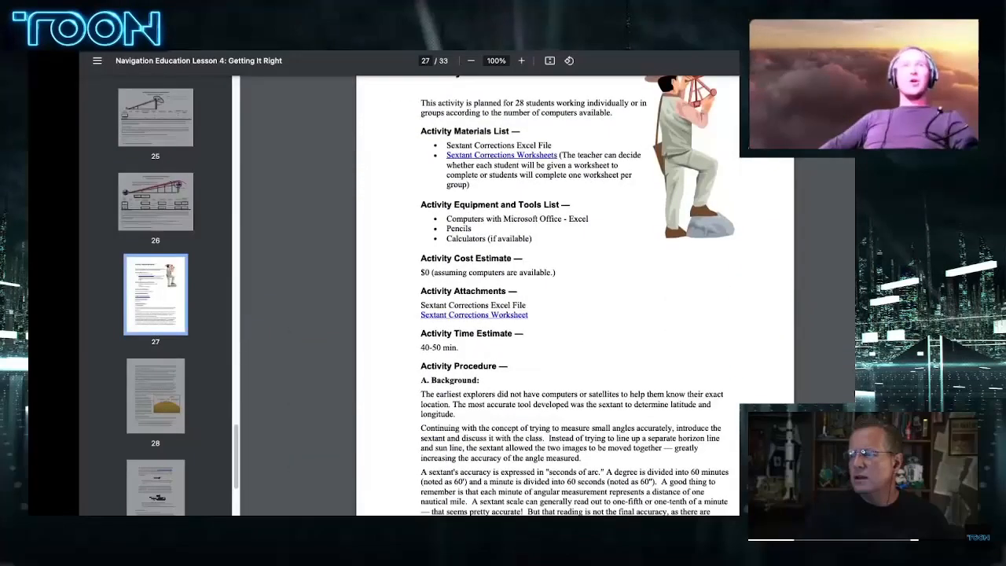
pyautogui.scroll(-3)
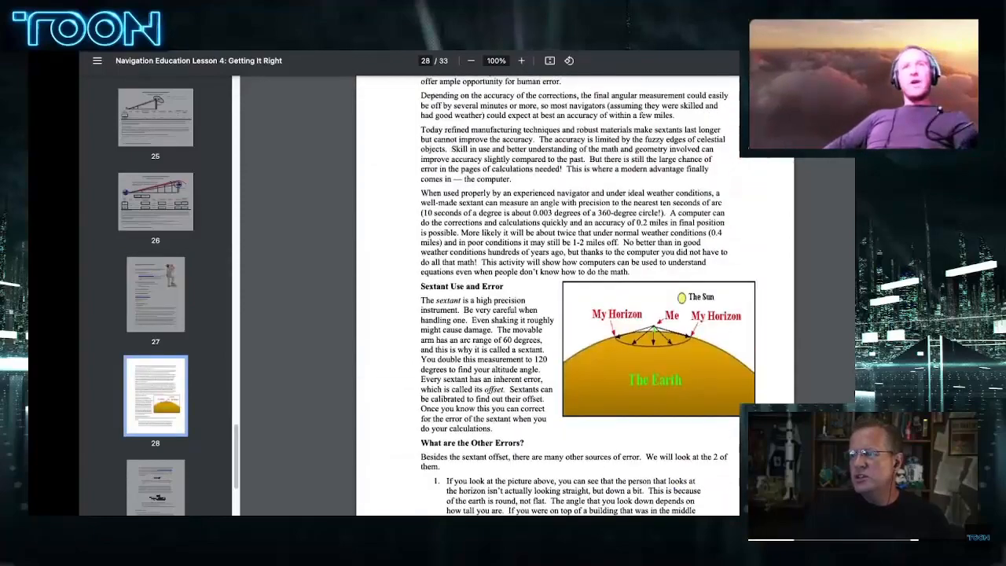
pyautogui.scroll(3)
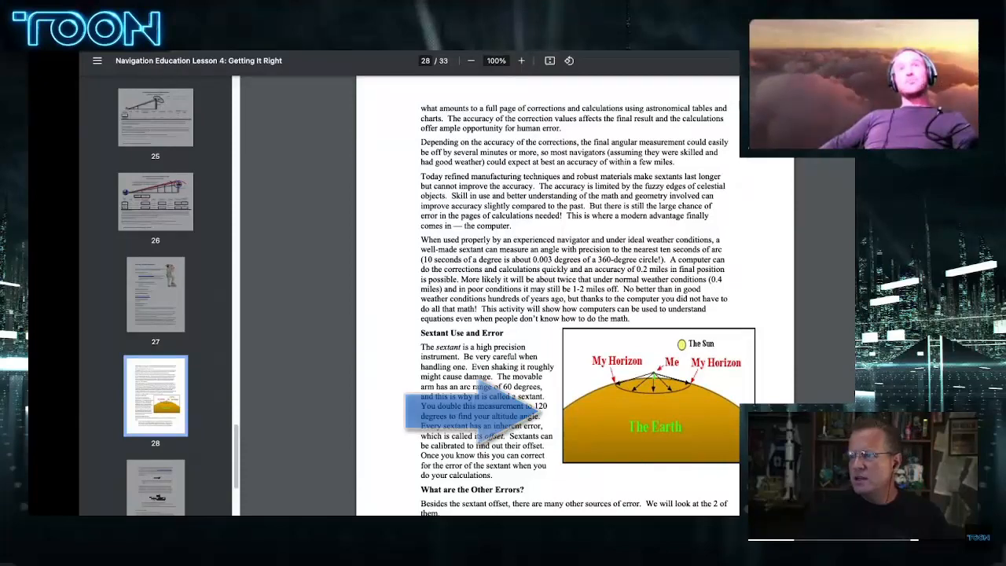
# Step: Settle on page 29 with the dip and refraction formulas, then hide the page thumbnails and leave the PDF
pyautogui.scroll(-3)
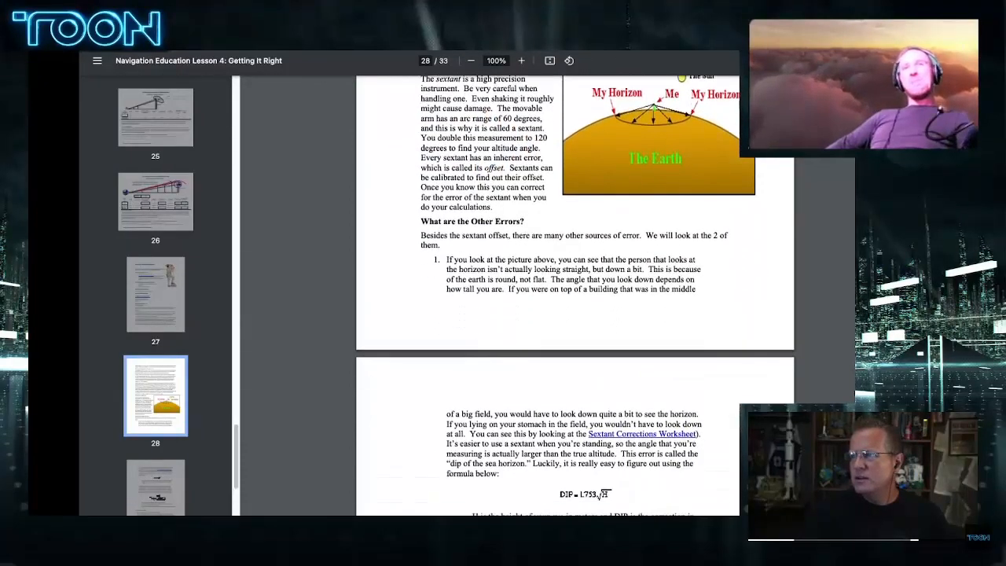
pyautogui.scroll(3)
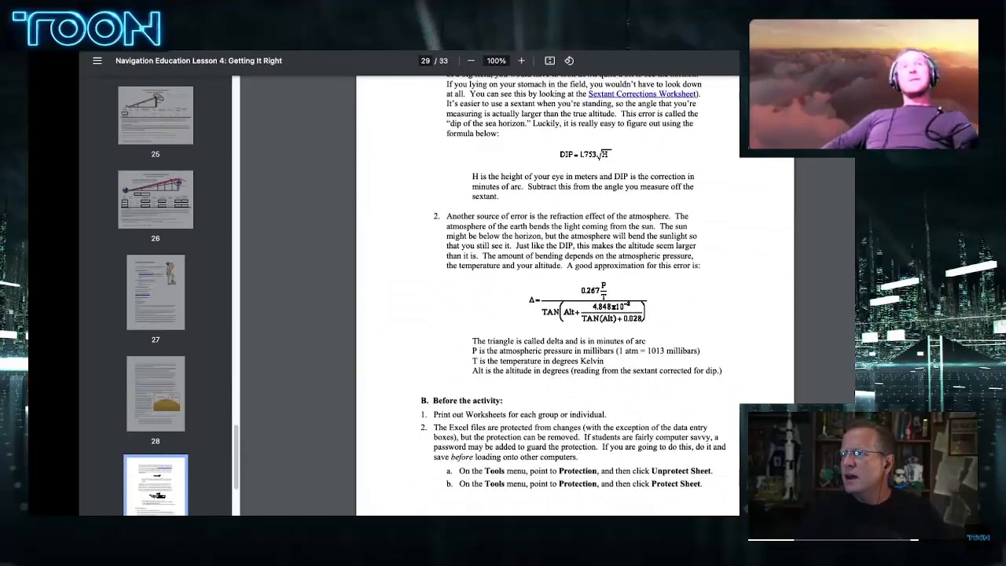
pyautogui.scroll(3)
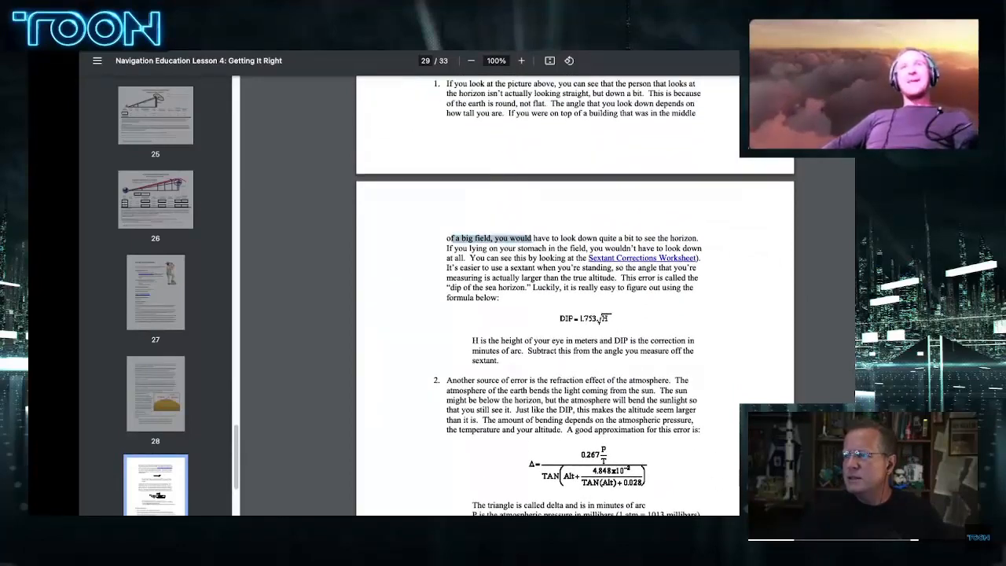
pyautogui.click(98, 60)
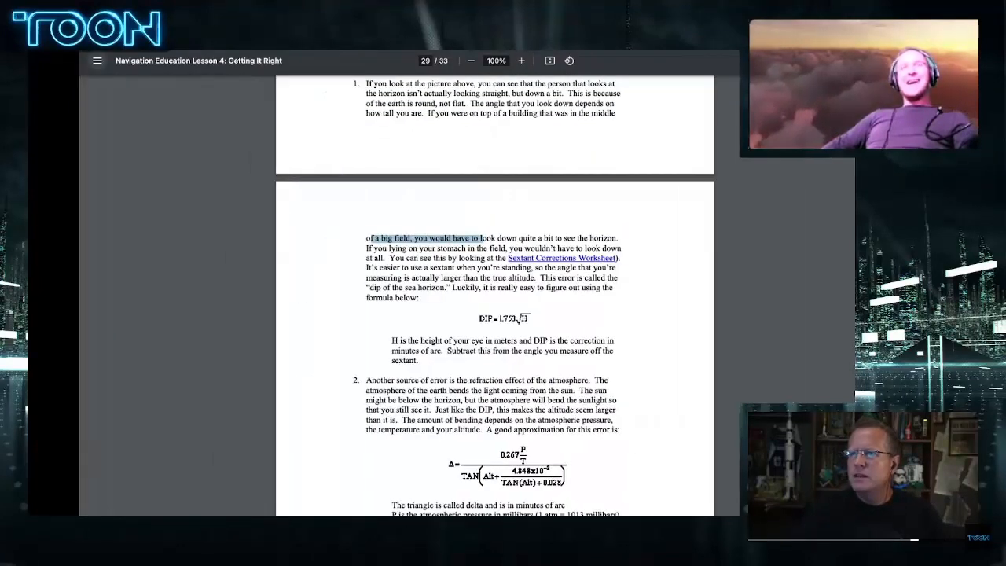
pyautogui.click(522, 60)
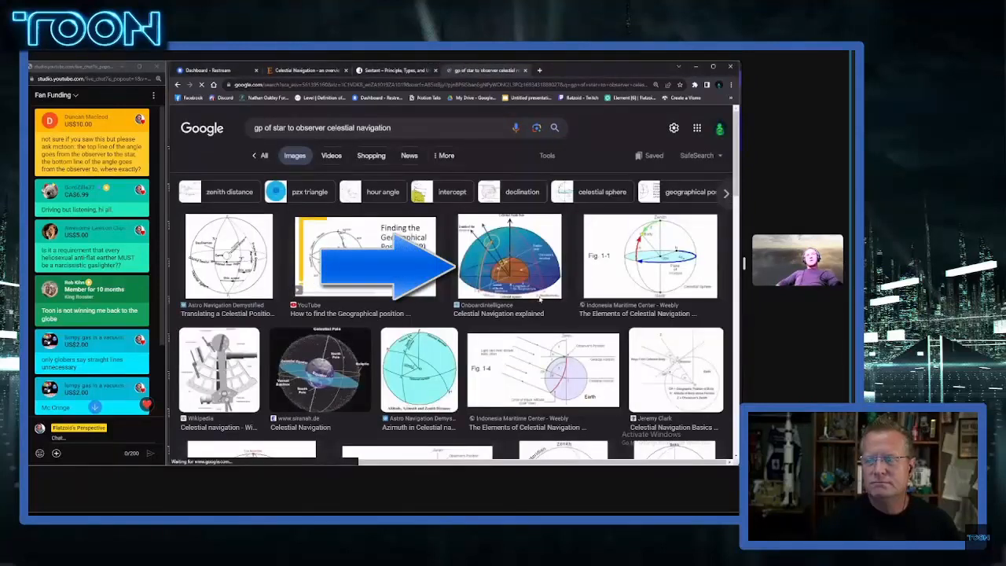
# Step: Open the maritime navigation page behind the celestial-sphere result and scroll to Fig. 1-1
pyautogui.click(510, 255)
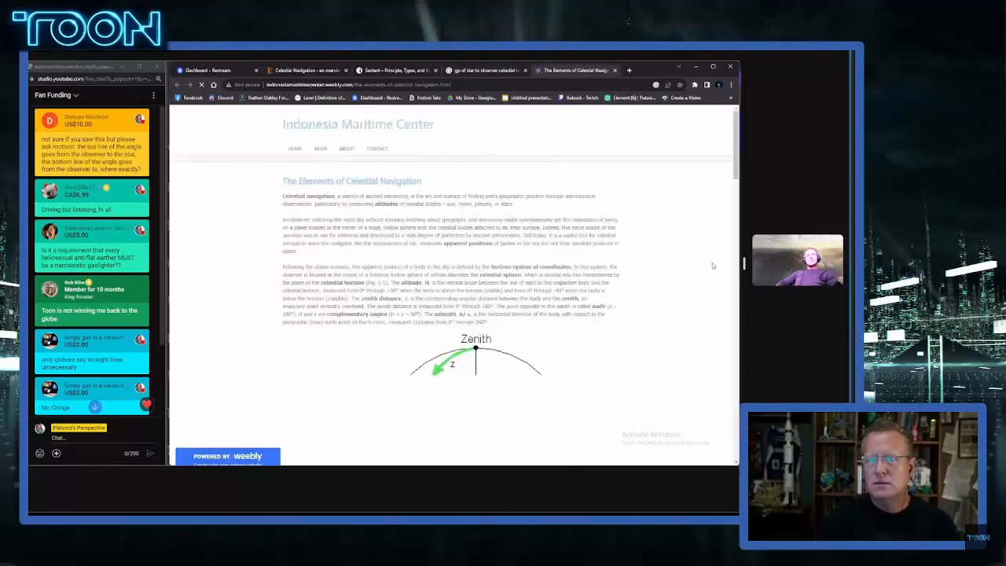
pyautogui.scroll(-3)
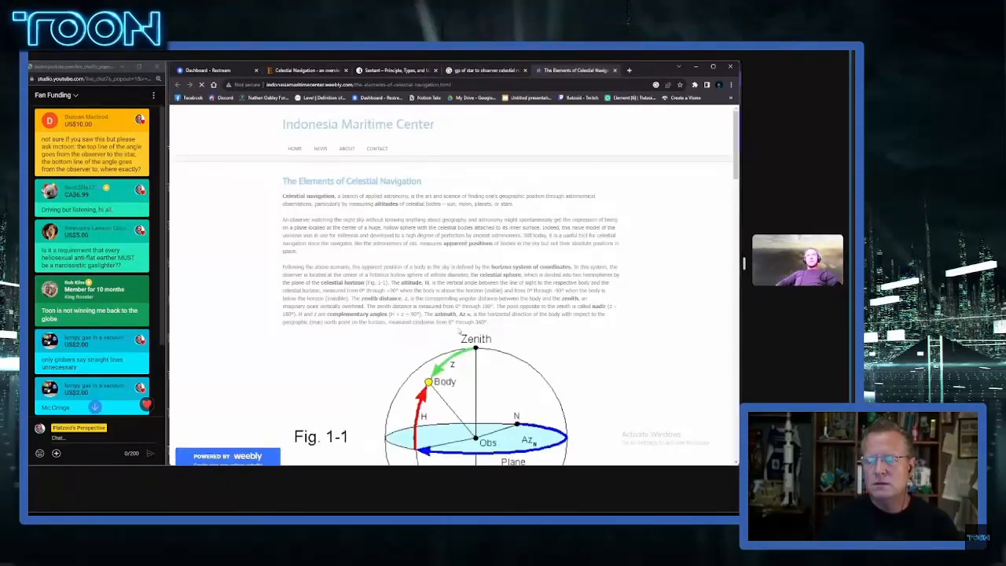
pyautogui.scroll(-3)
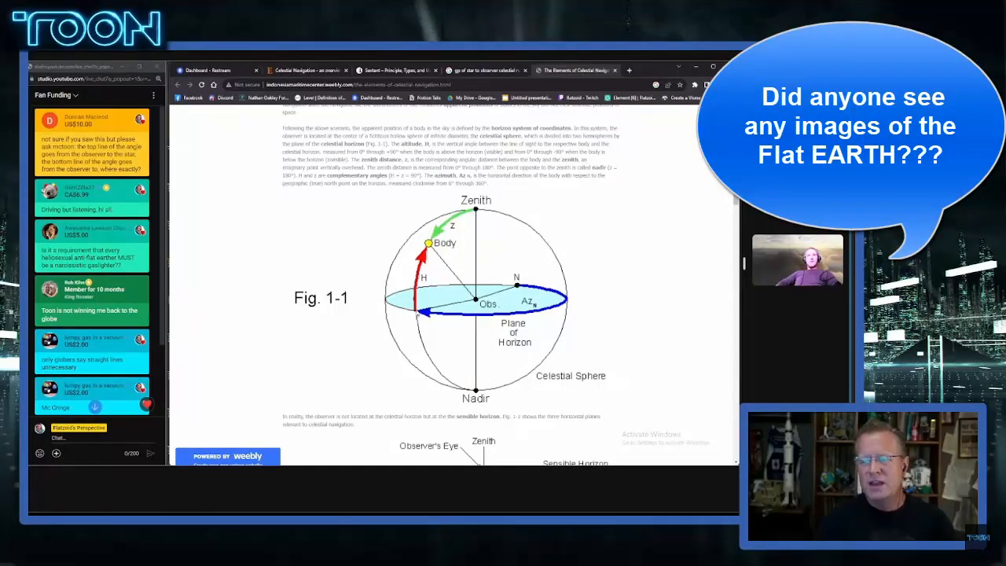
pyautogui.moveTo(648, 379)
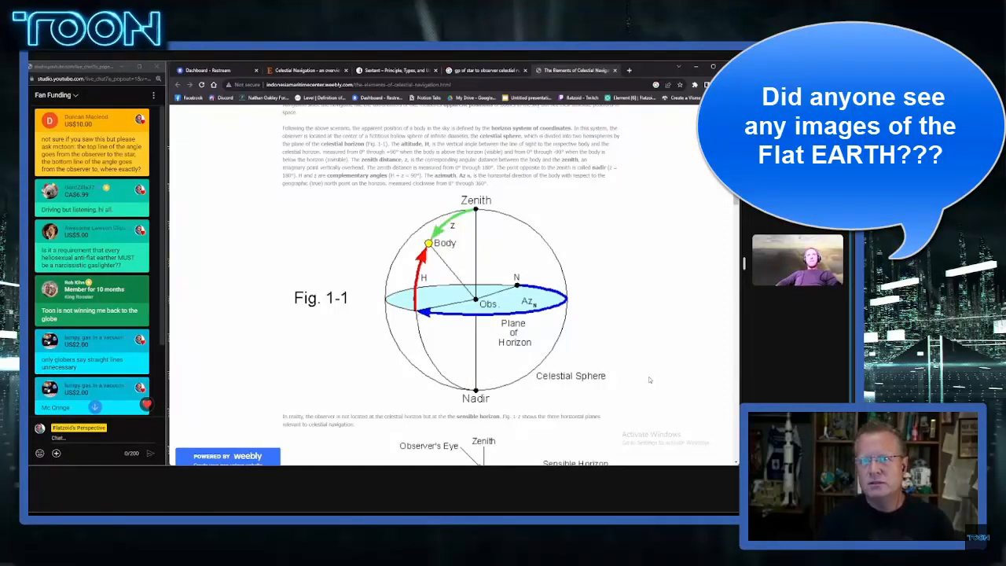